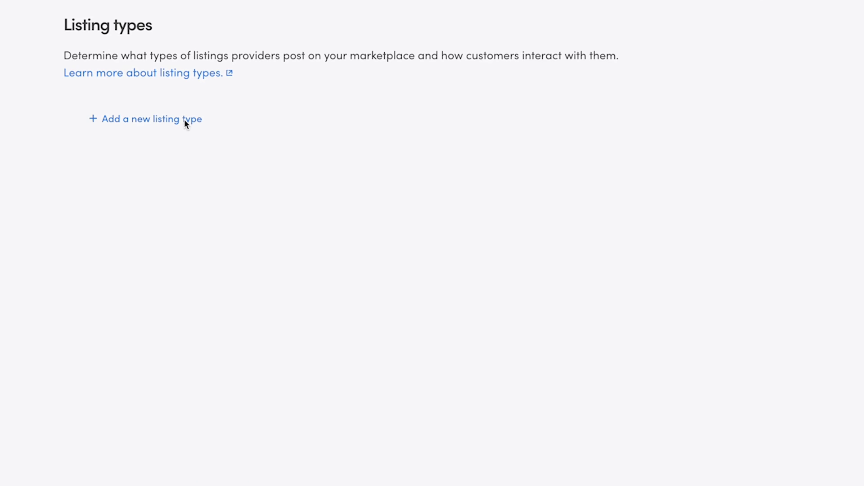
- Create a listing type named 'Roommate wanted' with ID 'roommate-wanted'
left_click(153, 118)
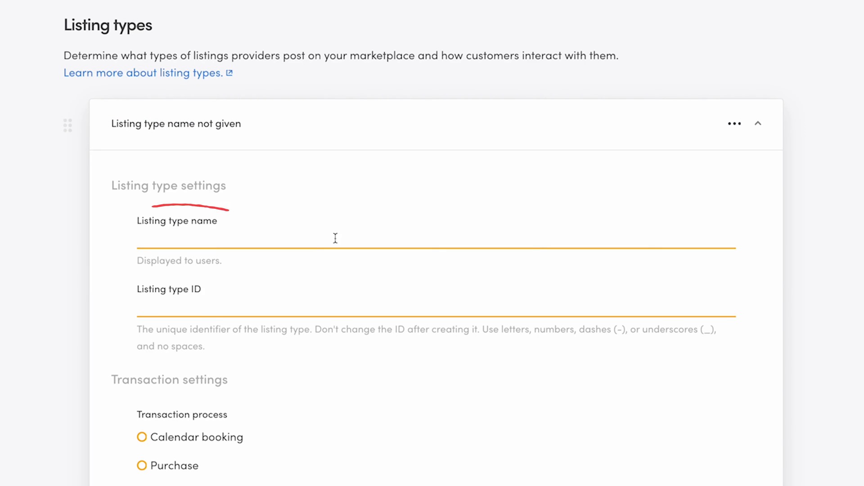
left_click(346, 249)
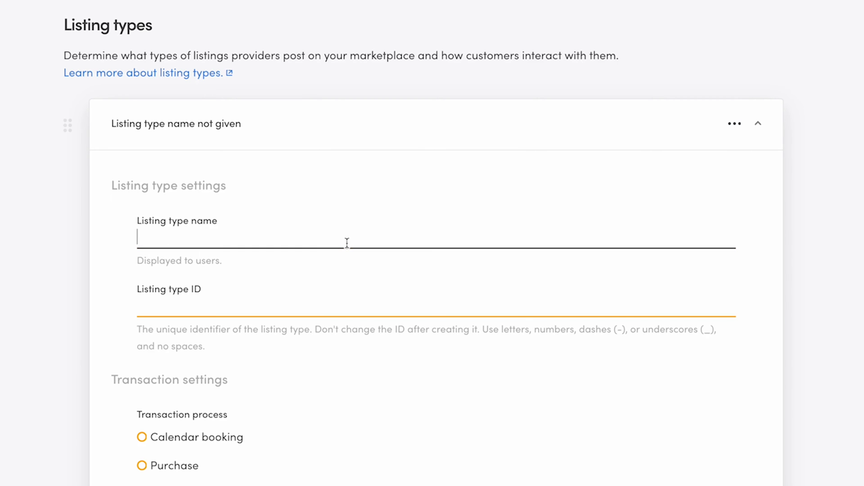
type("Roommate wa")
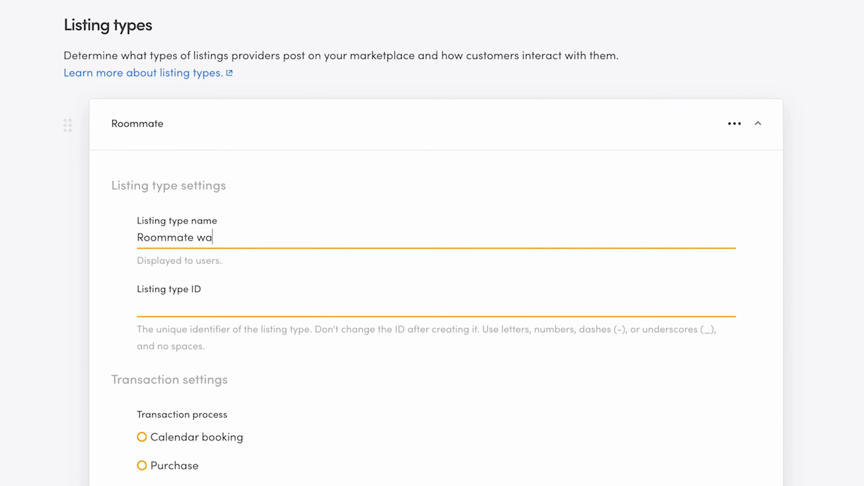
type("nted")
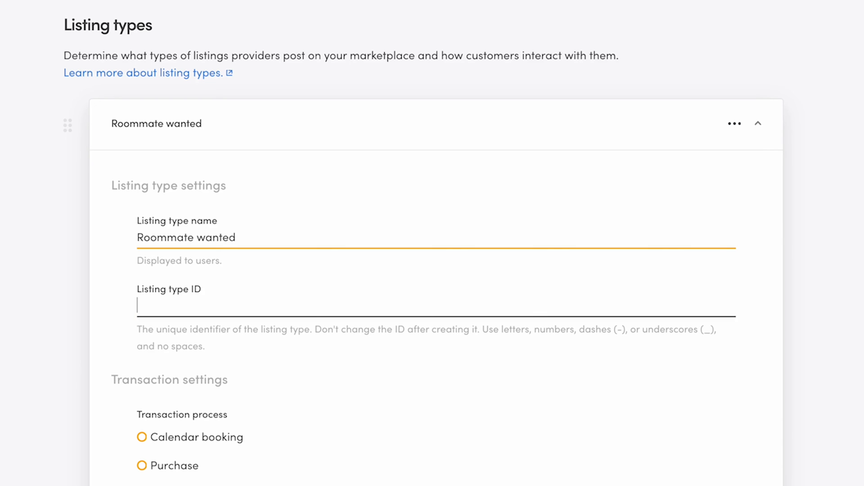
type("roomma")
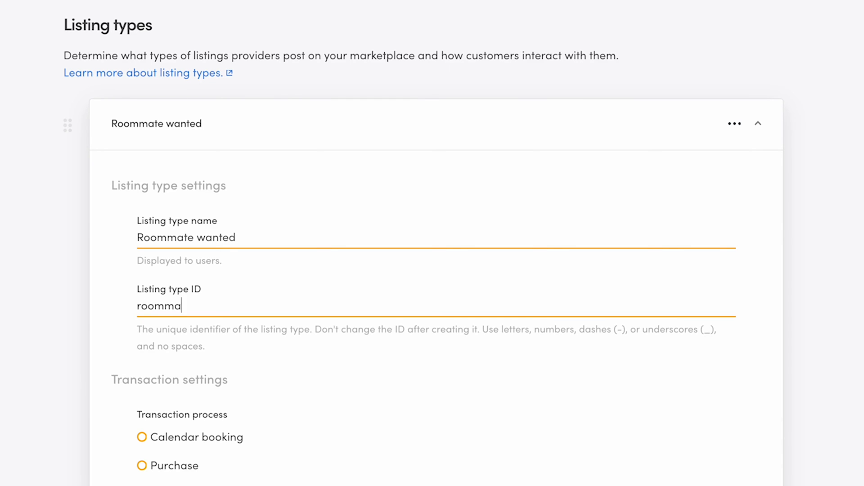
type("te-wan")
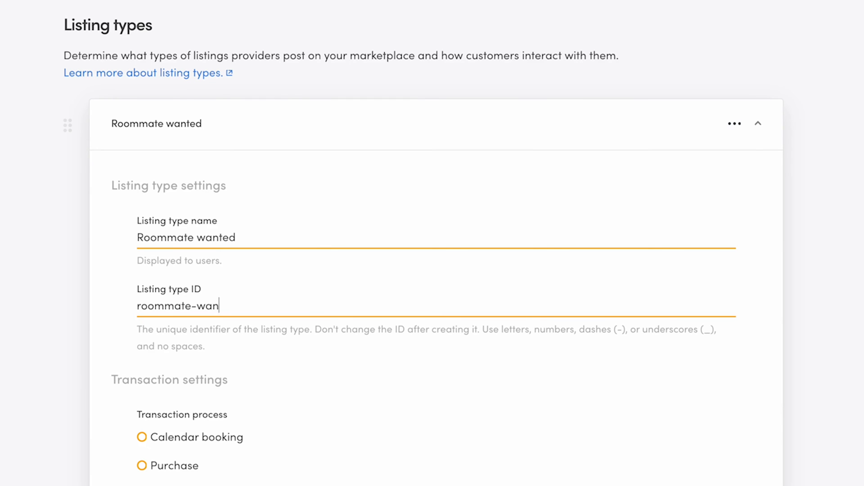
type("ted")
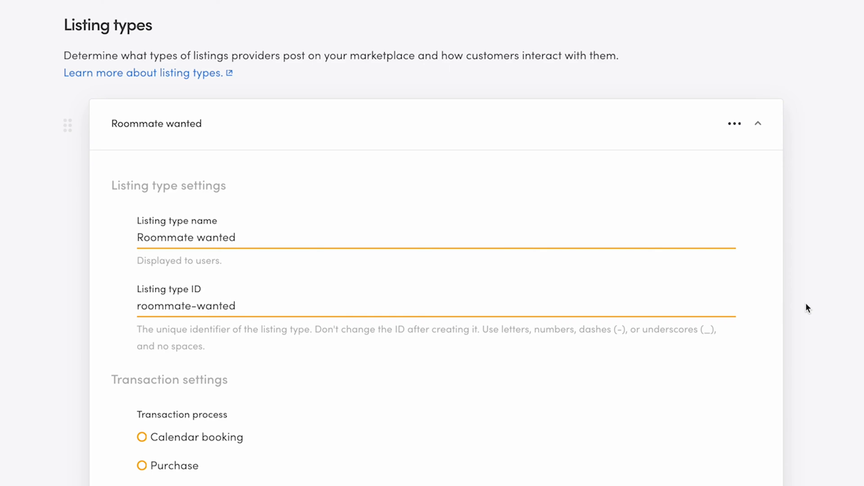
- Choose Free messaging as the transaction process for Roommate wanted
scroll("down", 3)
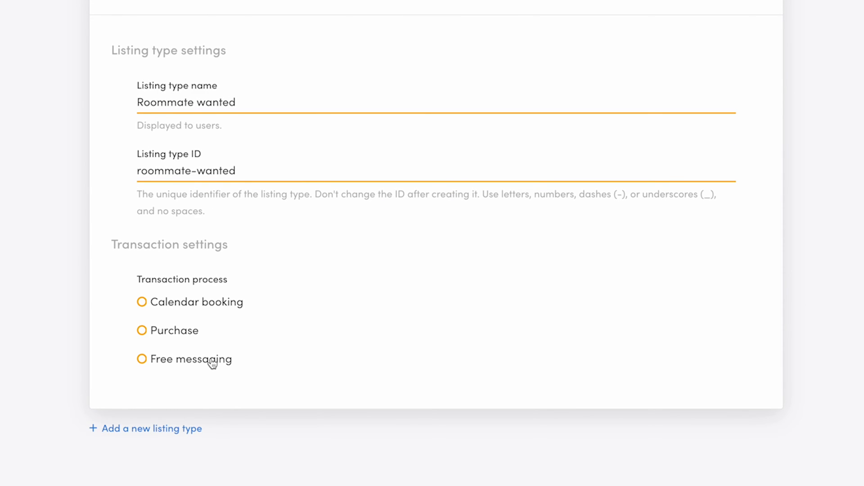
left_click(141, 359)
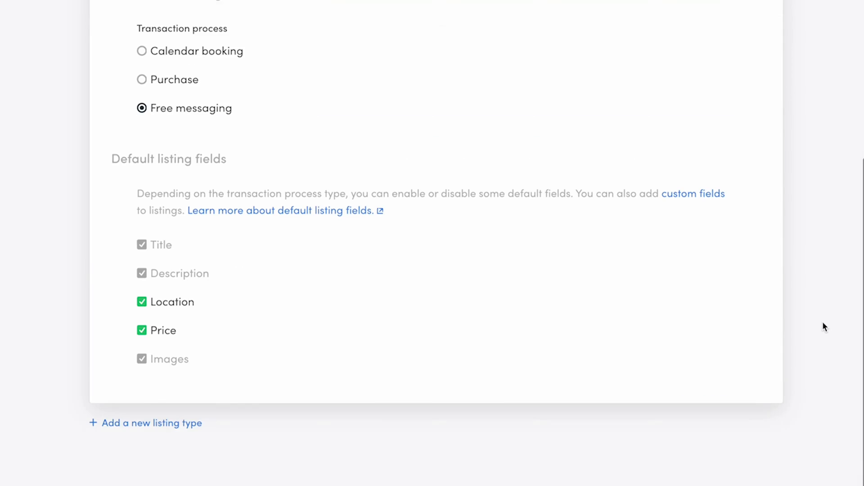
scroll("up", 3)
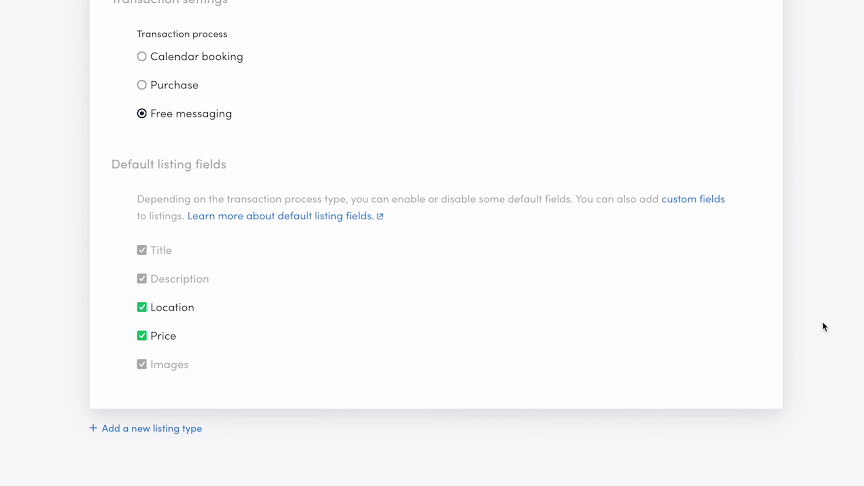
mouse_move(522, 271)
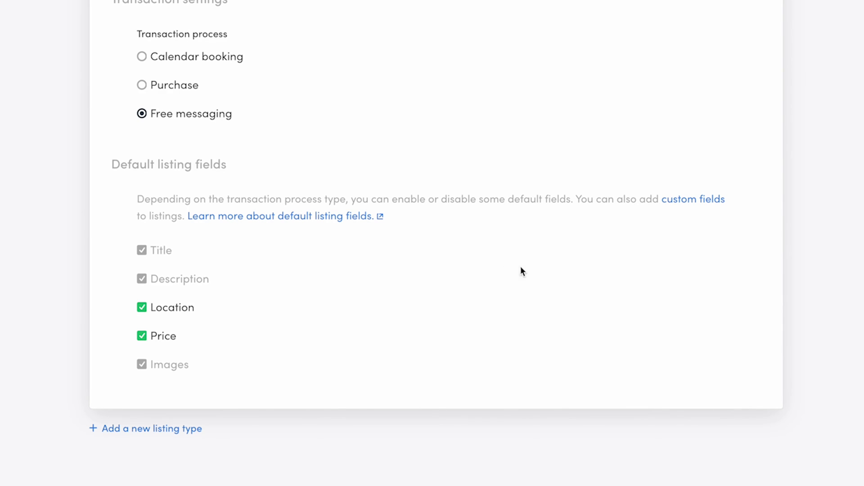
mouse_move(142, 308)
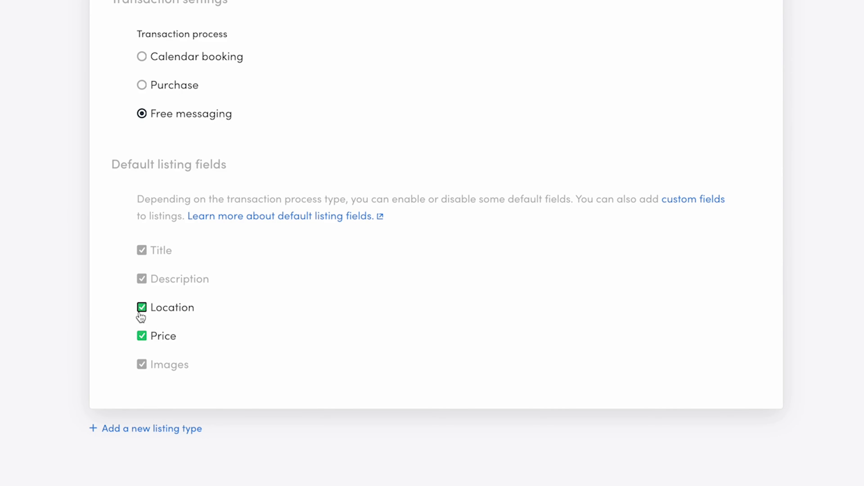
- Disable the Price default field while keeping Location enabled
left_click(141, 307)
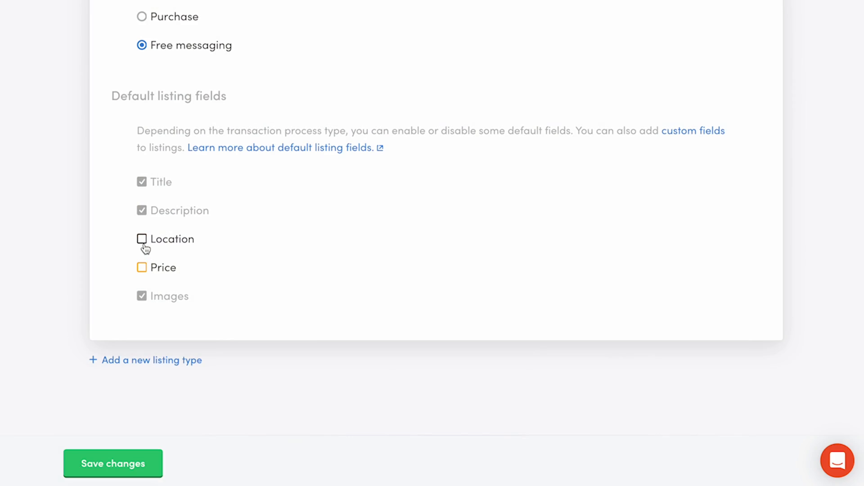
left_click(142, 239)
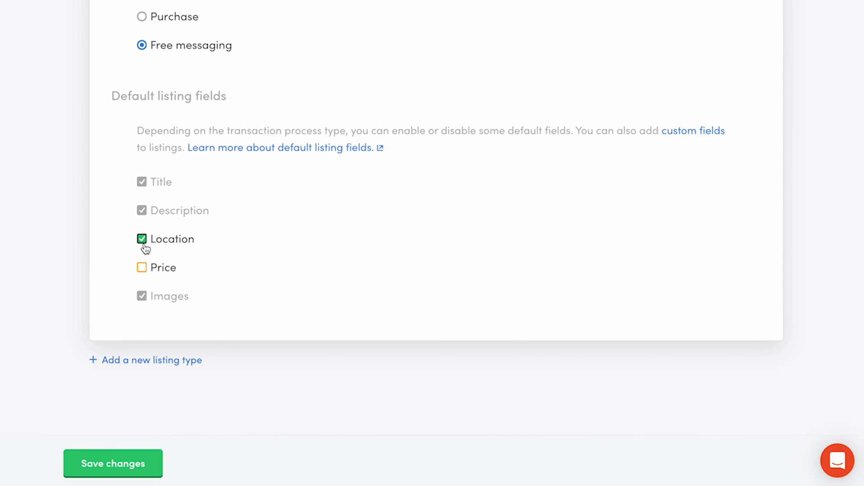
mouse_move(157, 468)
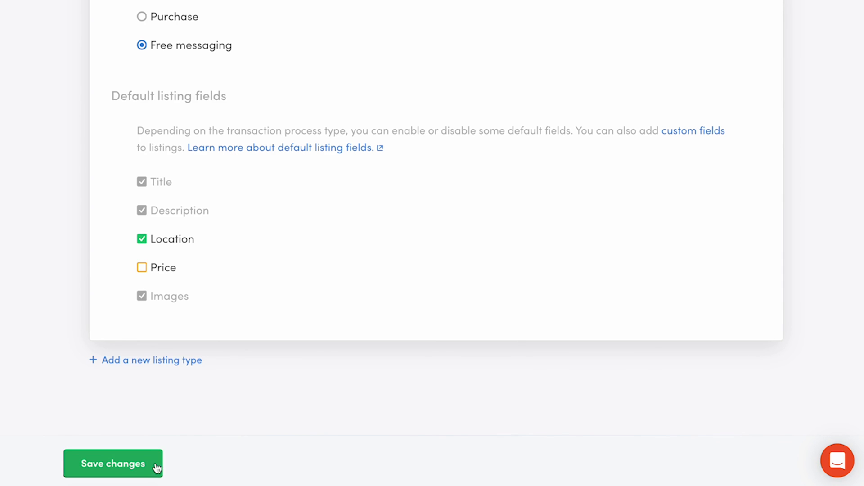
- Save the Roommate wanted listing type settings
left_click(113, 463)
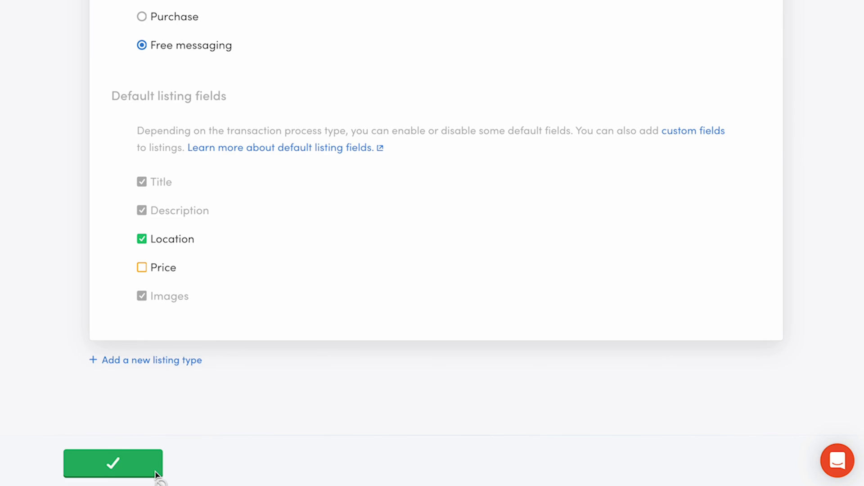
left_click(112, 463)
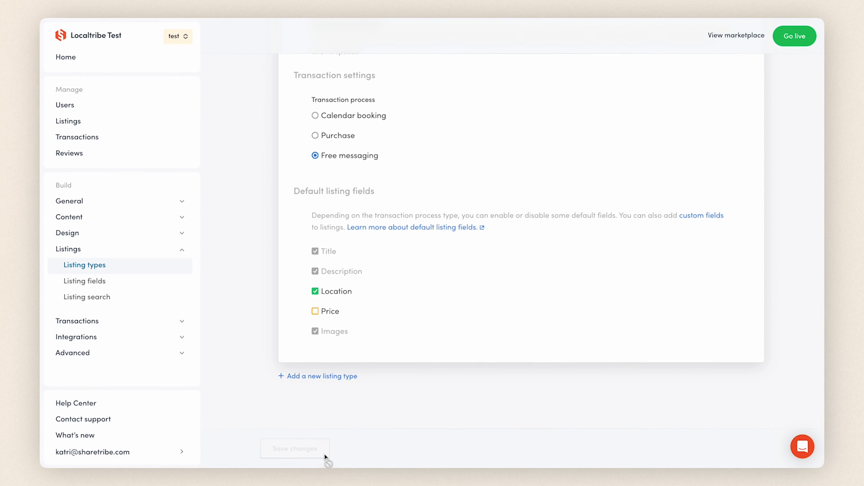